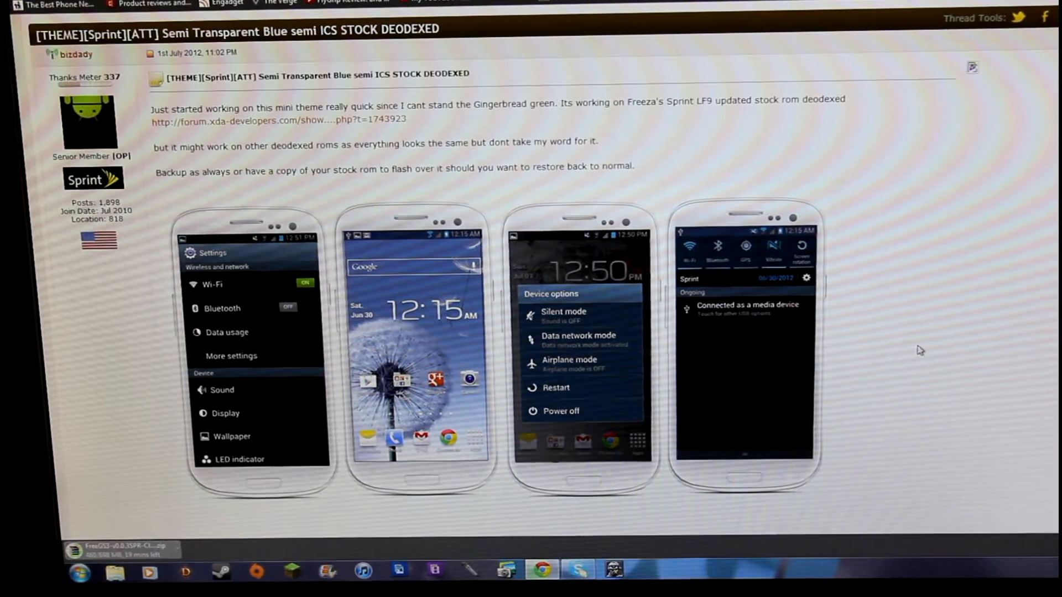
Follow the Sprint Transparent Bar MediaFire link in the XDA theme thread.
{"action": "scroll", "scroll_direction": "down", "scroll_amount": 3}
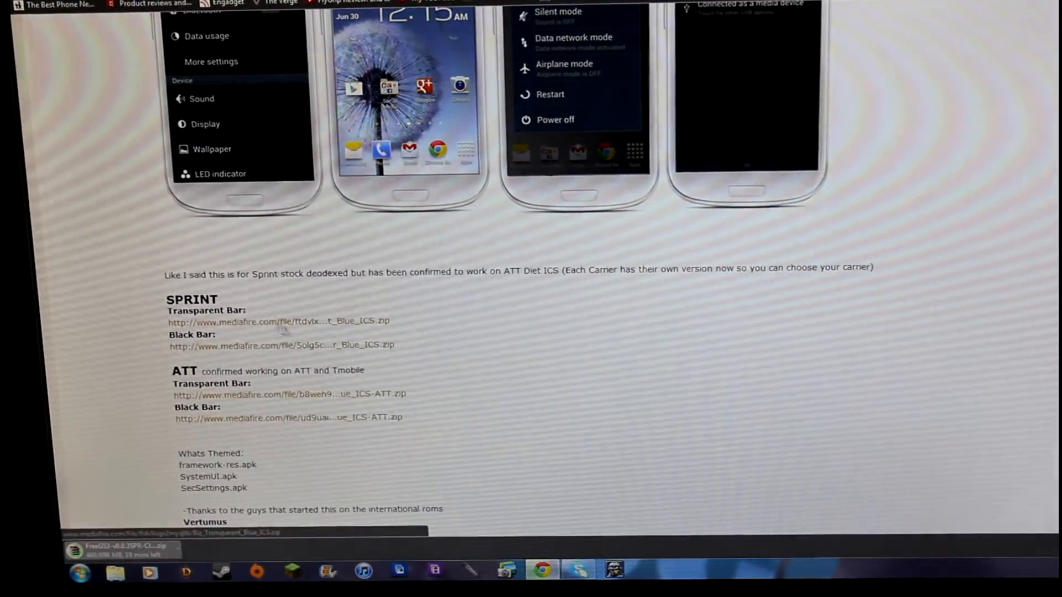
{"action": "left_click", "coordinate": [279, 321]}
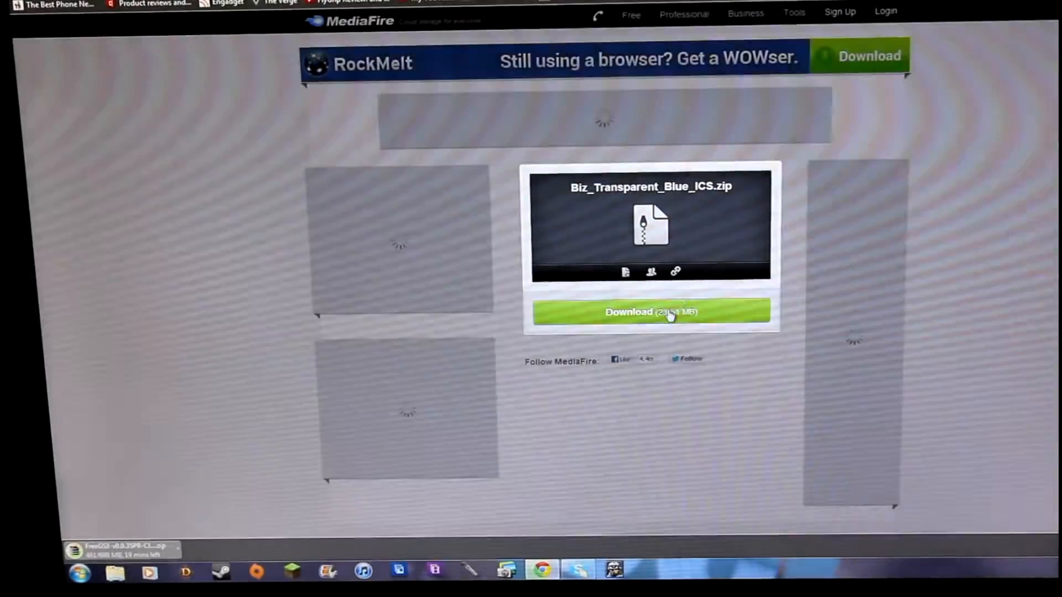
Start the Biz_Transparent_Blue_ICS.zip download from the green Download button.
{"action": "left_click", "coordinate": [650, 311]}
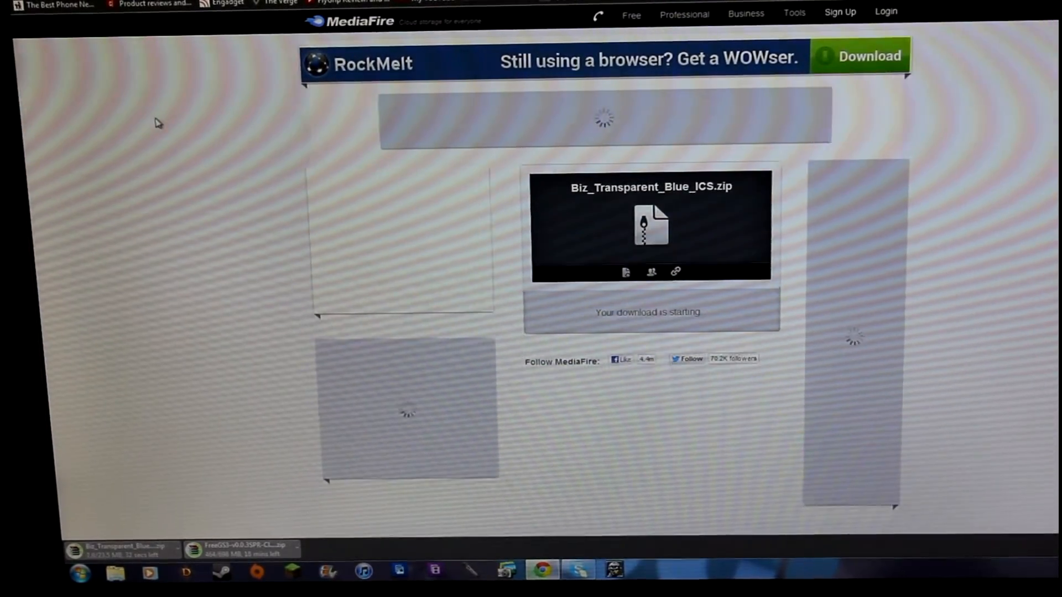
{"action": "mouse_move", "coordinate": [215, 129]}
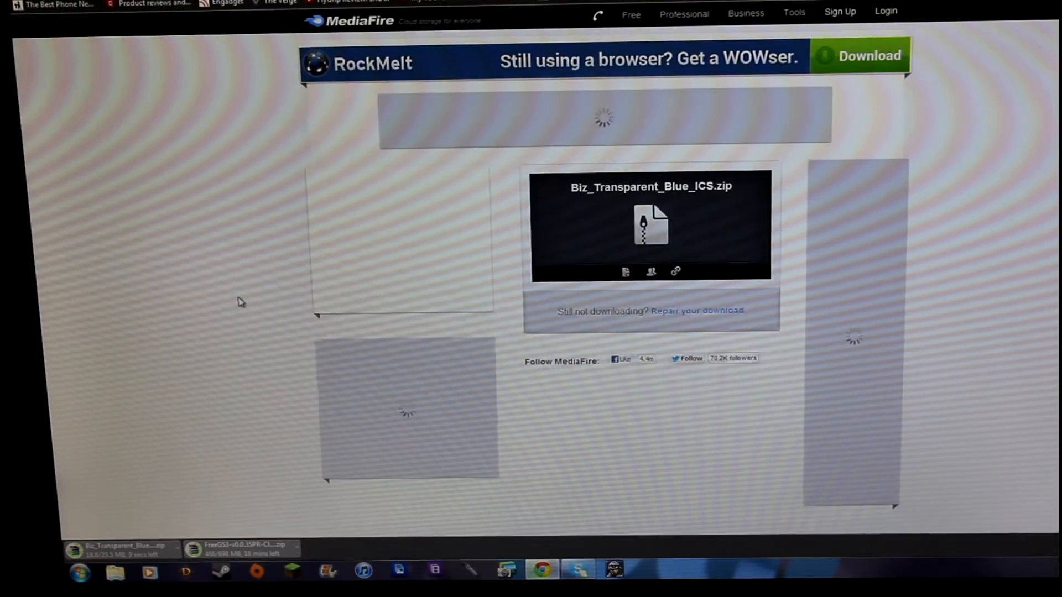
{"action": "mouse_move", "coordinate": [226, 302]}
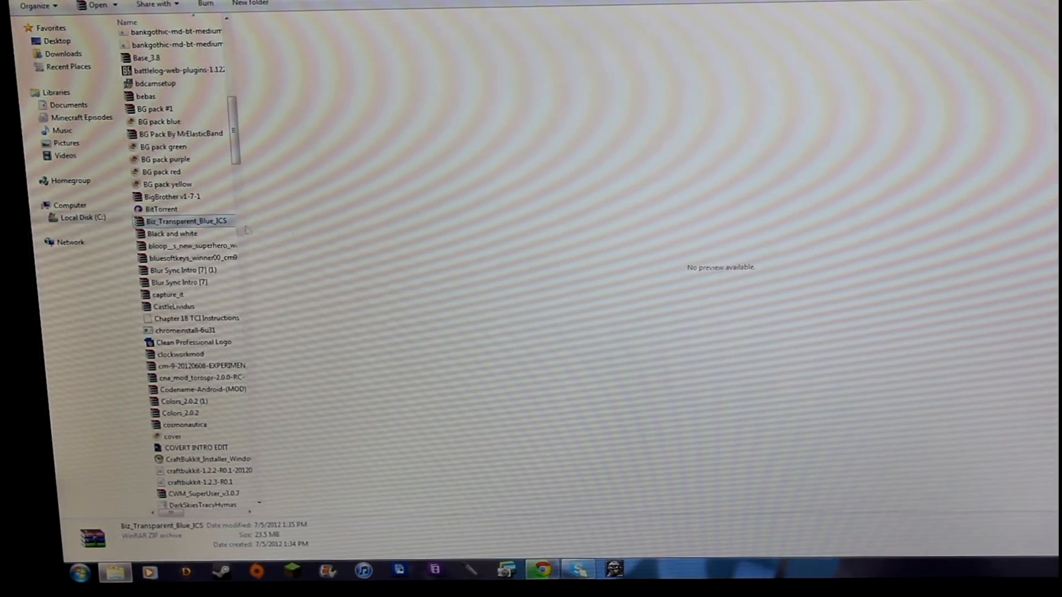
{"action": "mouse_move", "coordinate": [186, 221]}
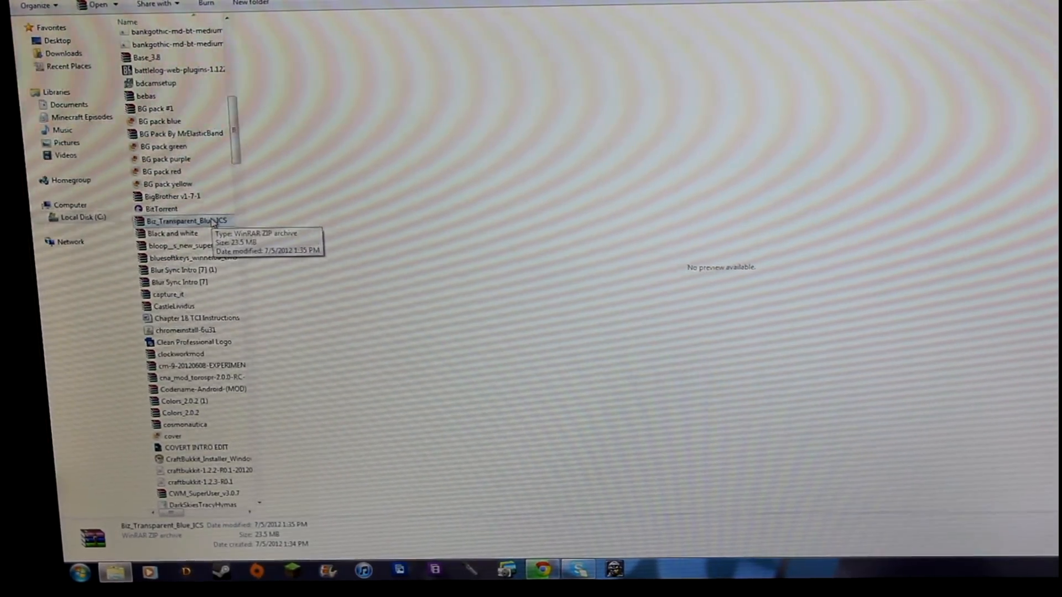